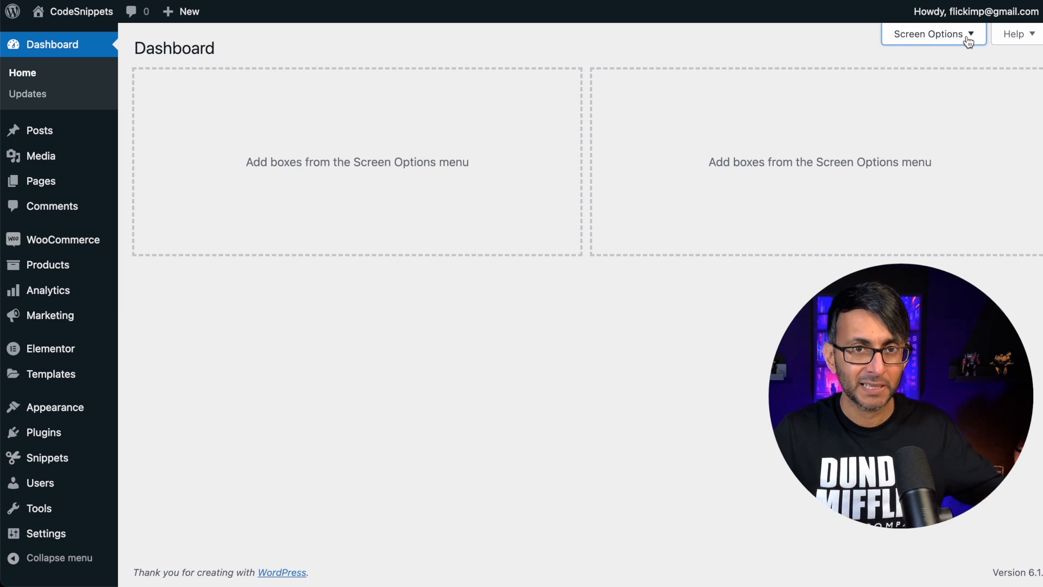
Enable the Support Details dashboard box through Screen Options, then collapse Screen Options
click(926, 34)
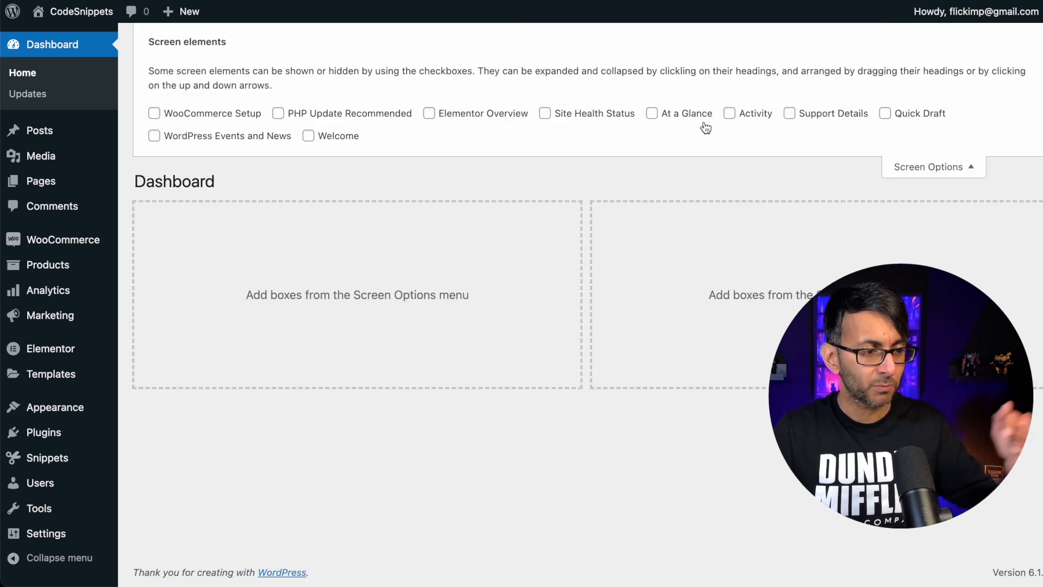
click(789, 113)
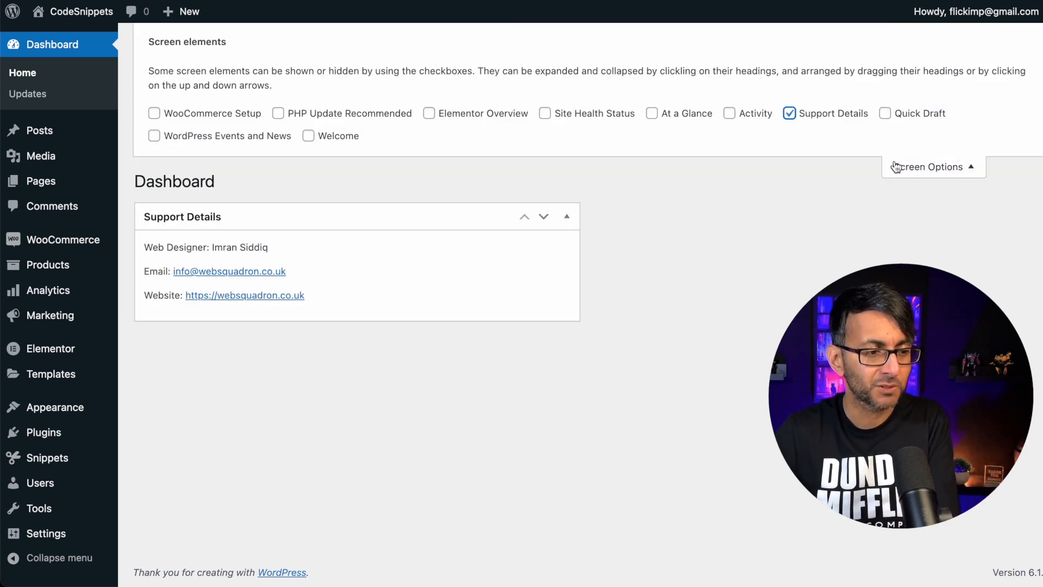
click(933, 167)
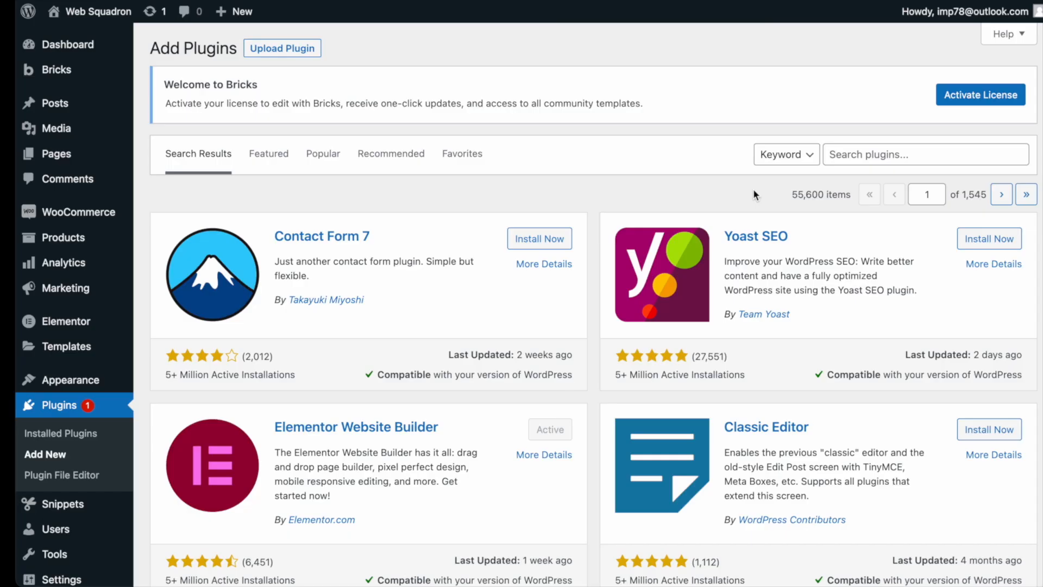
mouse_move(778, 185)
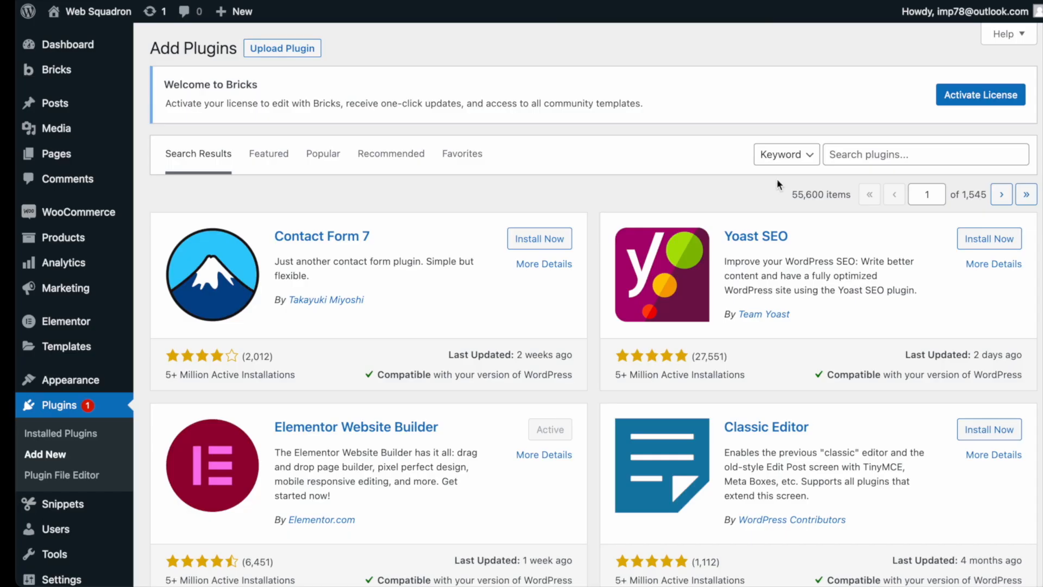
click(926, 155)
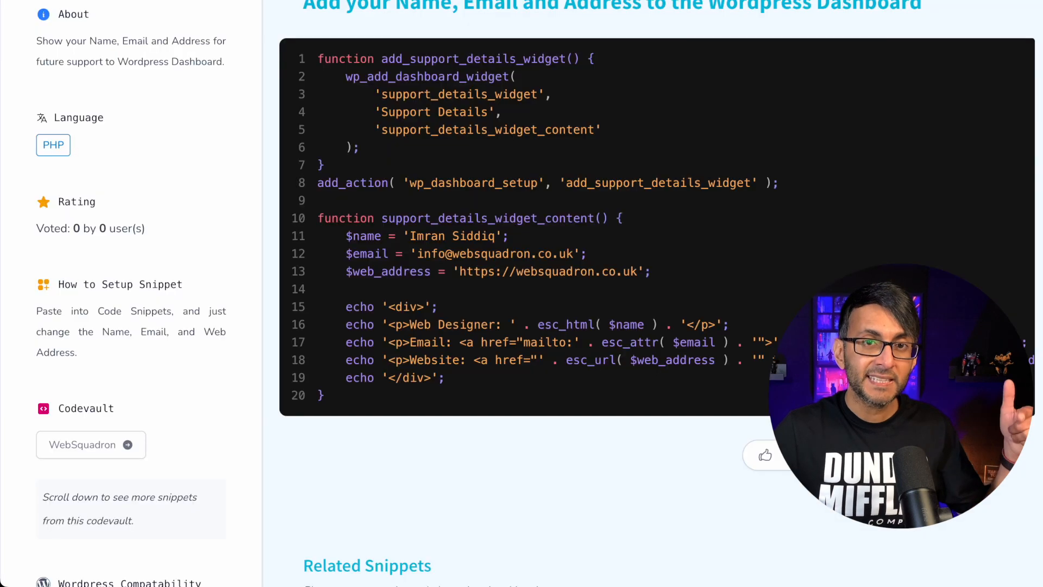
mouse_move(665, 172)
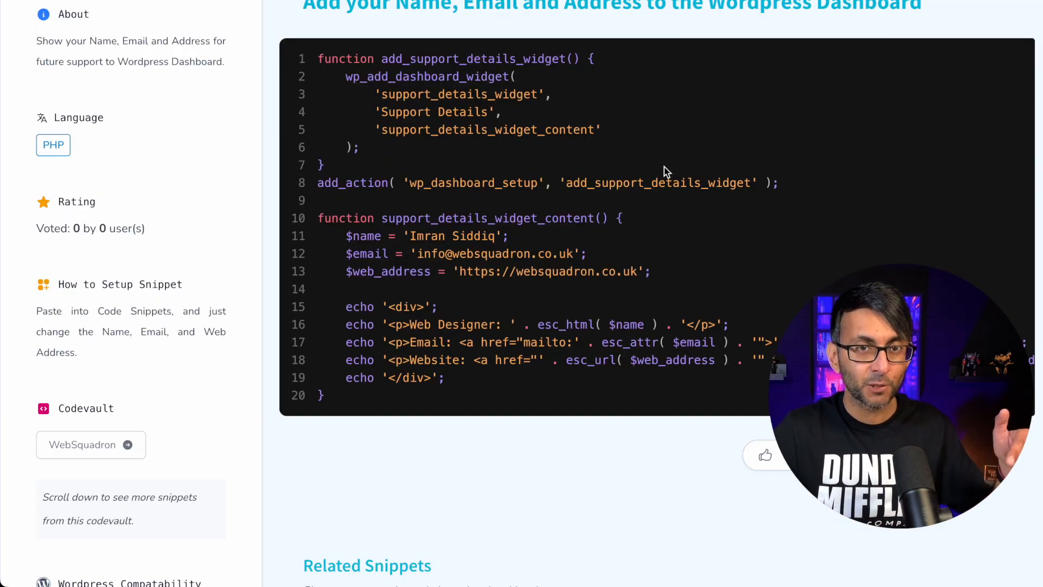